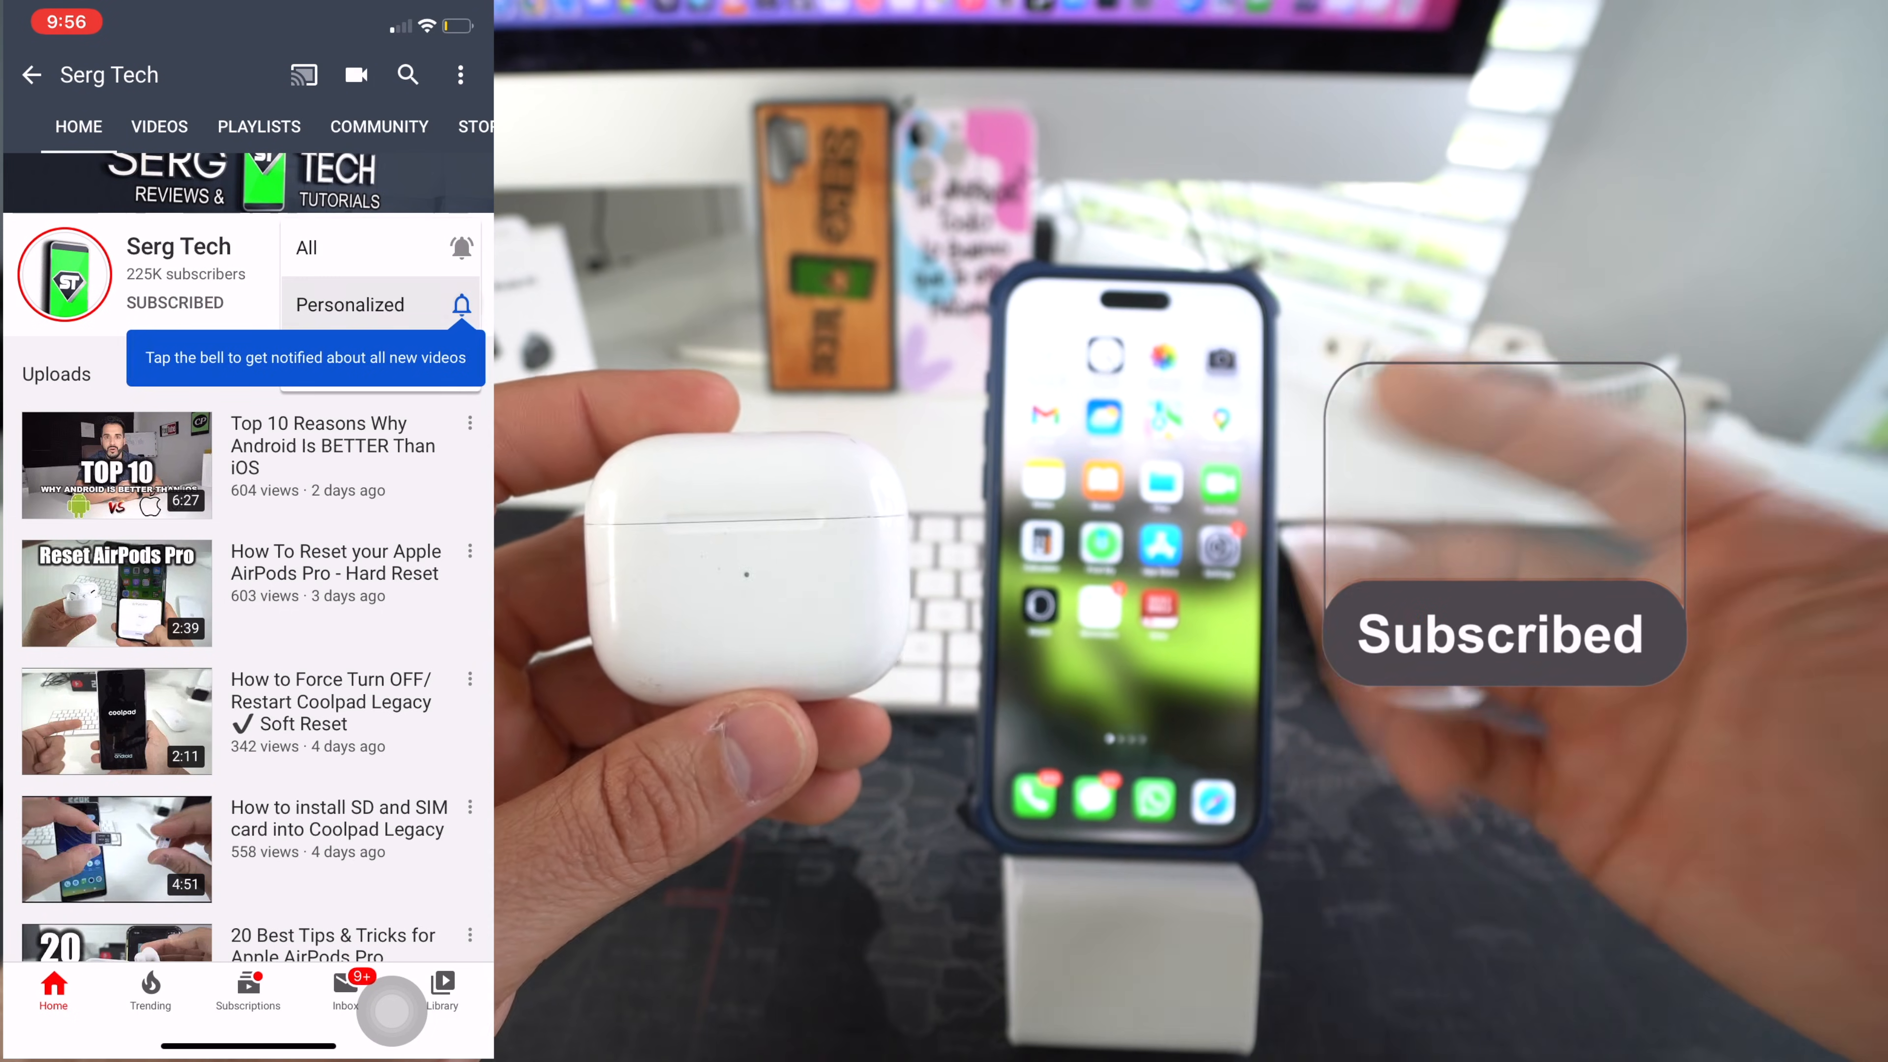
# Step: Show the AirPods' detail card from the Devices list in Find My
pyautogui.click(461, 295)
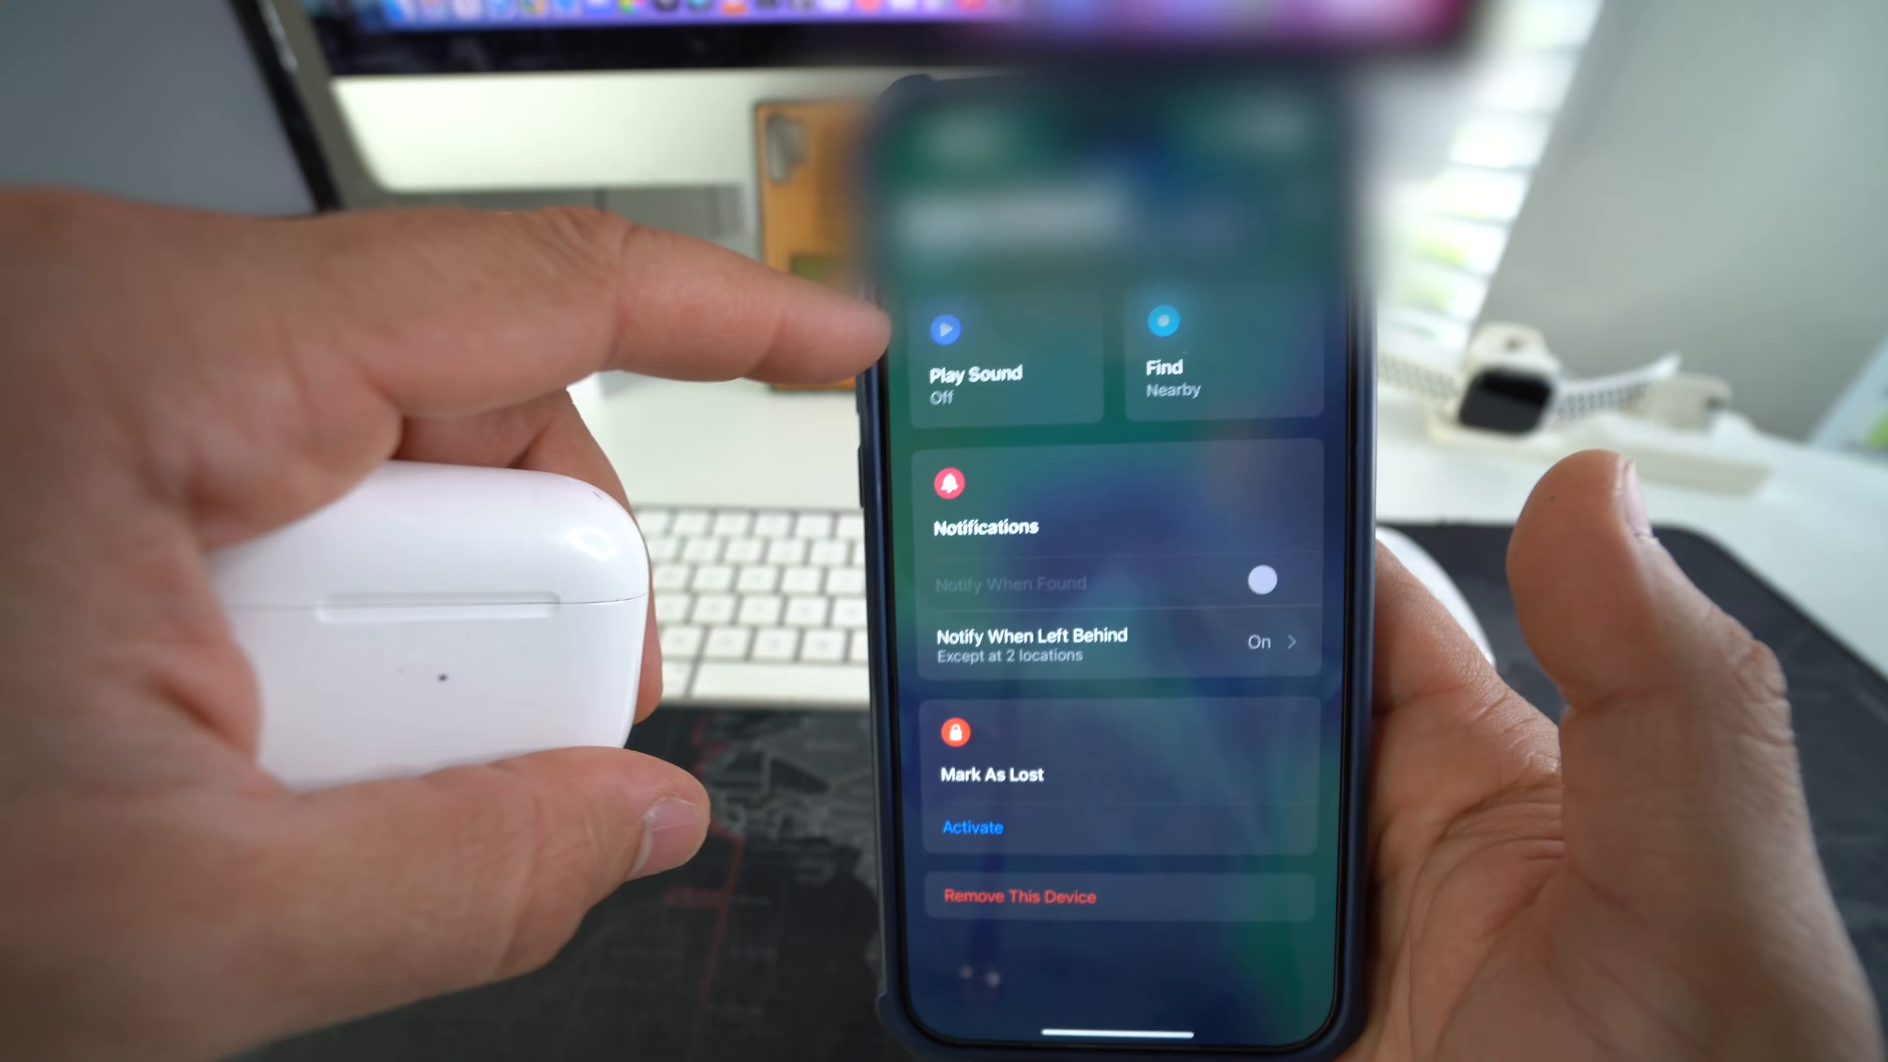
# Step: Request Play Sound on the AirPods Pro, accepting the Volume Warning; the sound returns to Off
pyautogui.click(1005, 349)
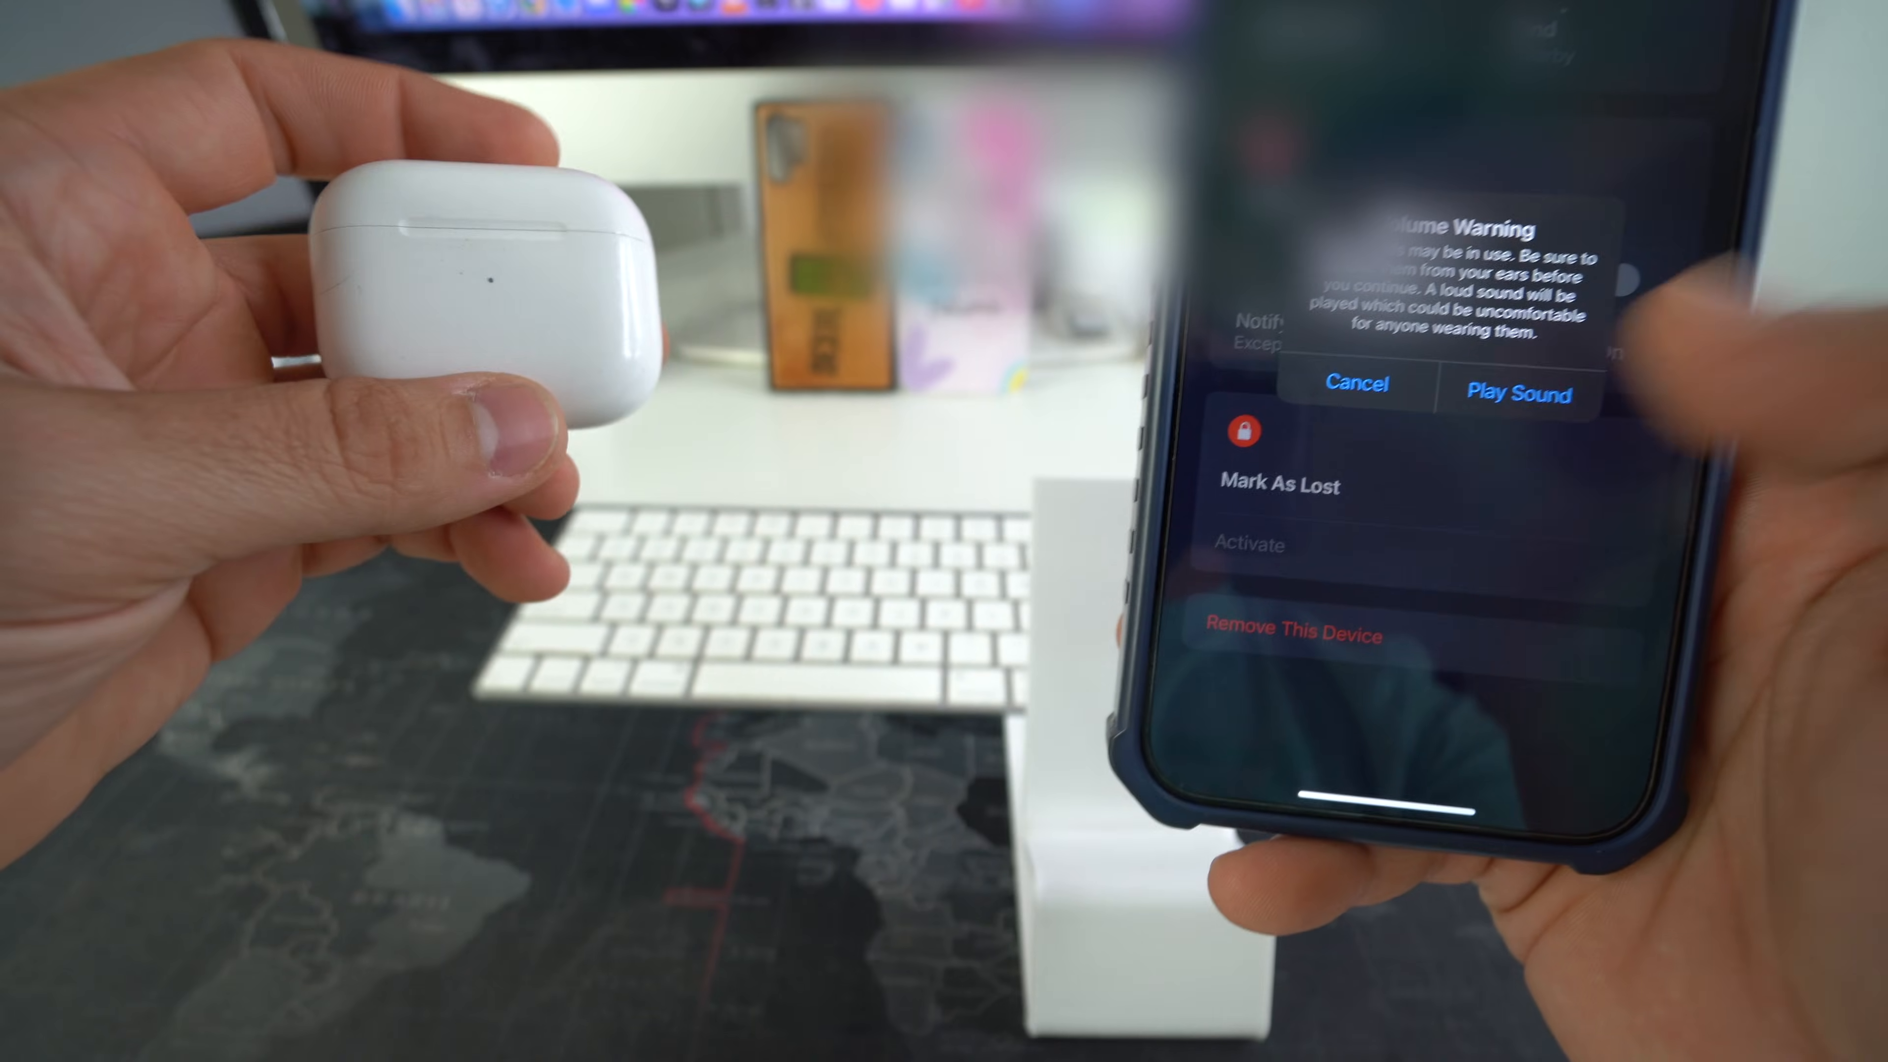
pyautogui.click(1516, 393)
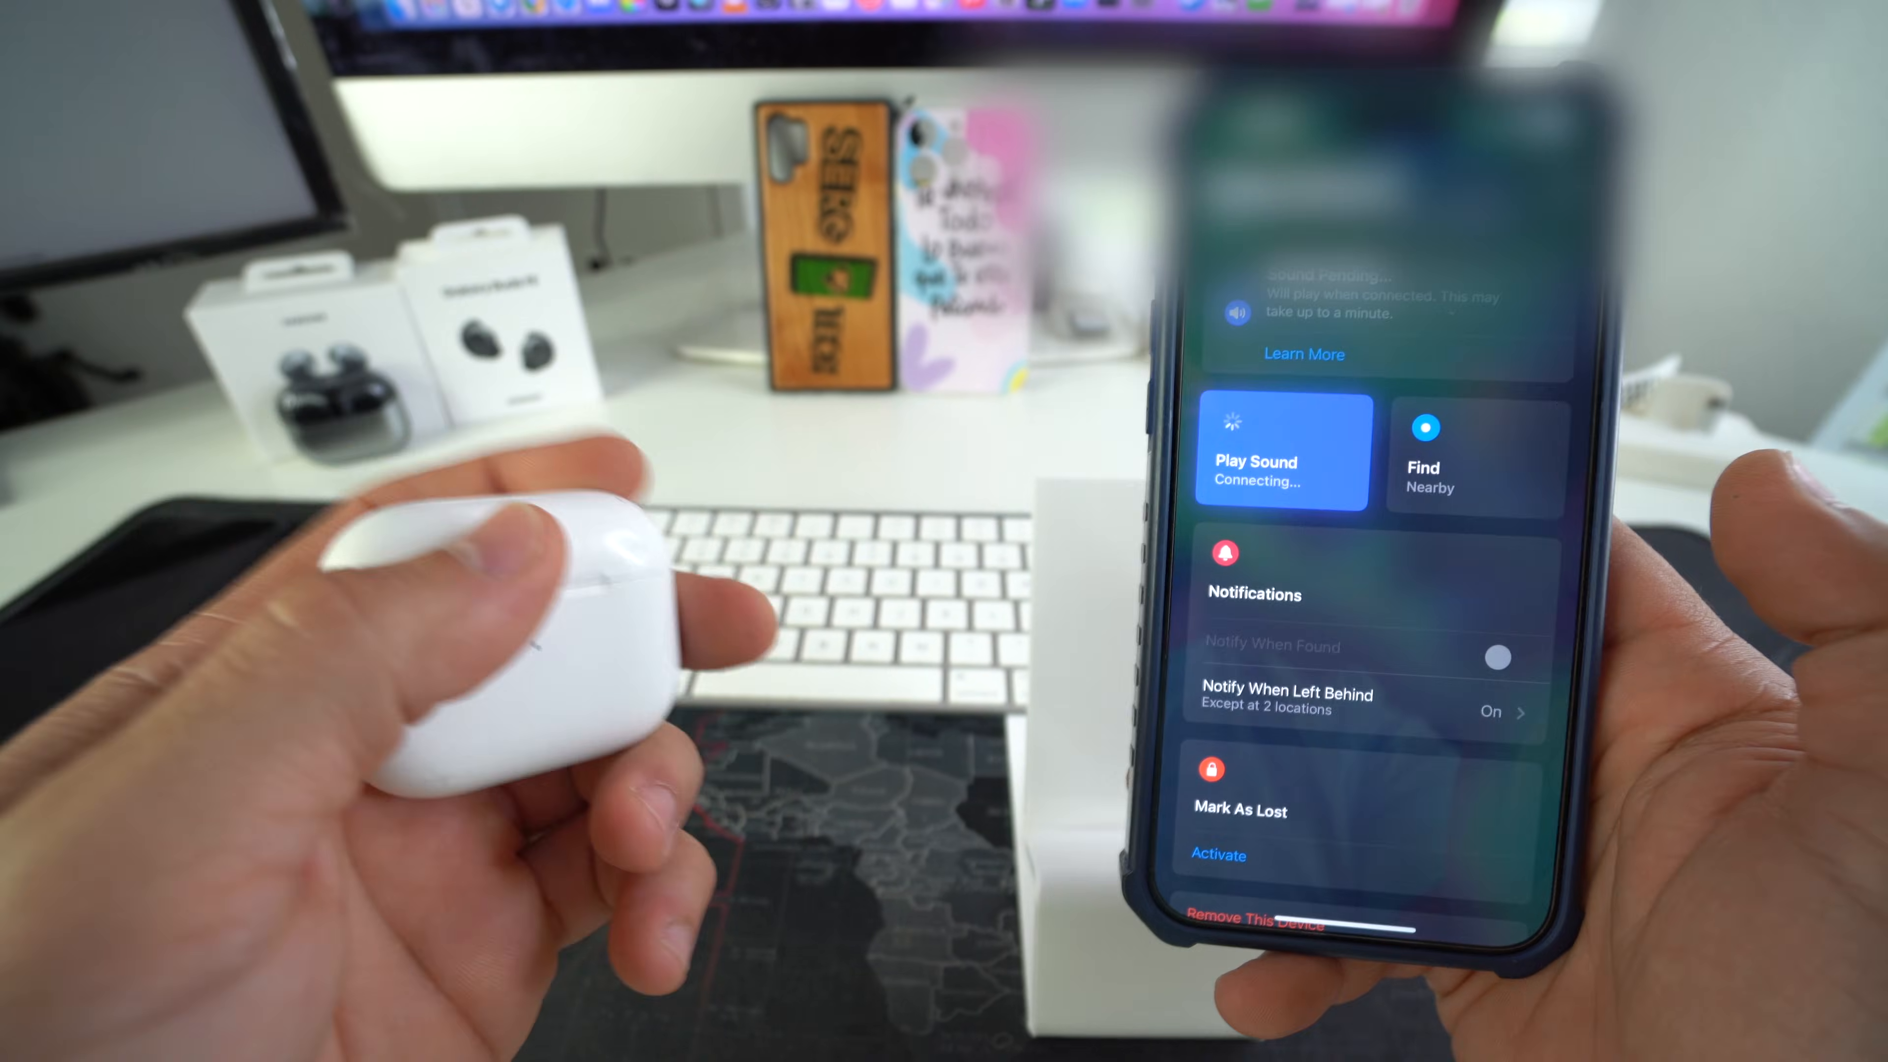
pyautogui.click(1280, 461)
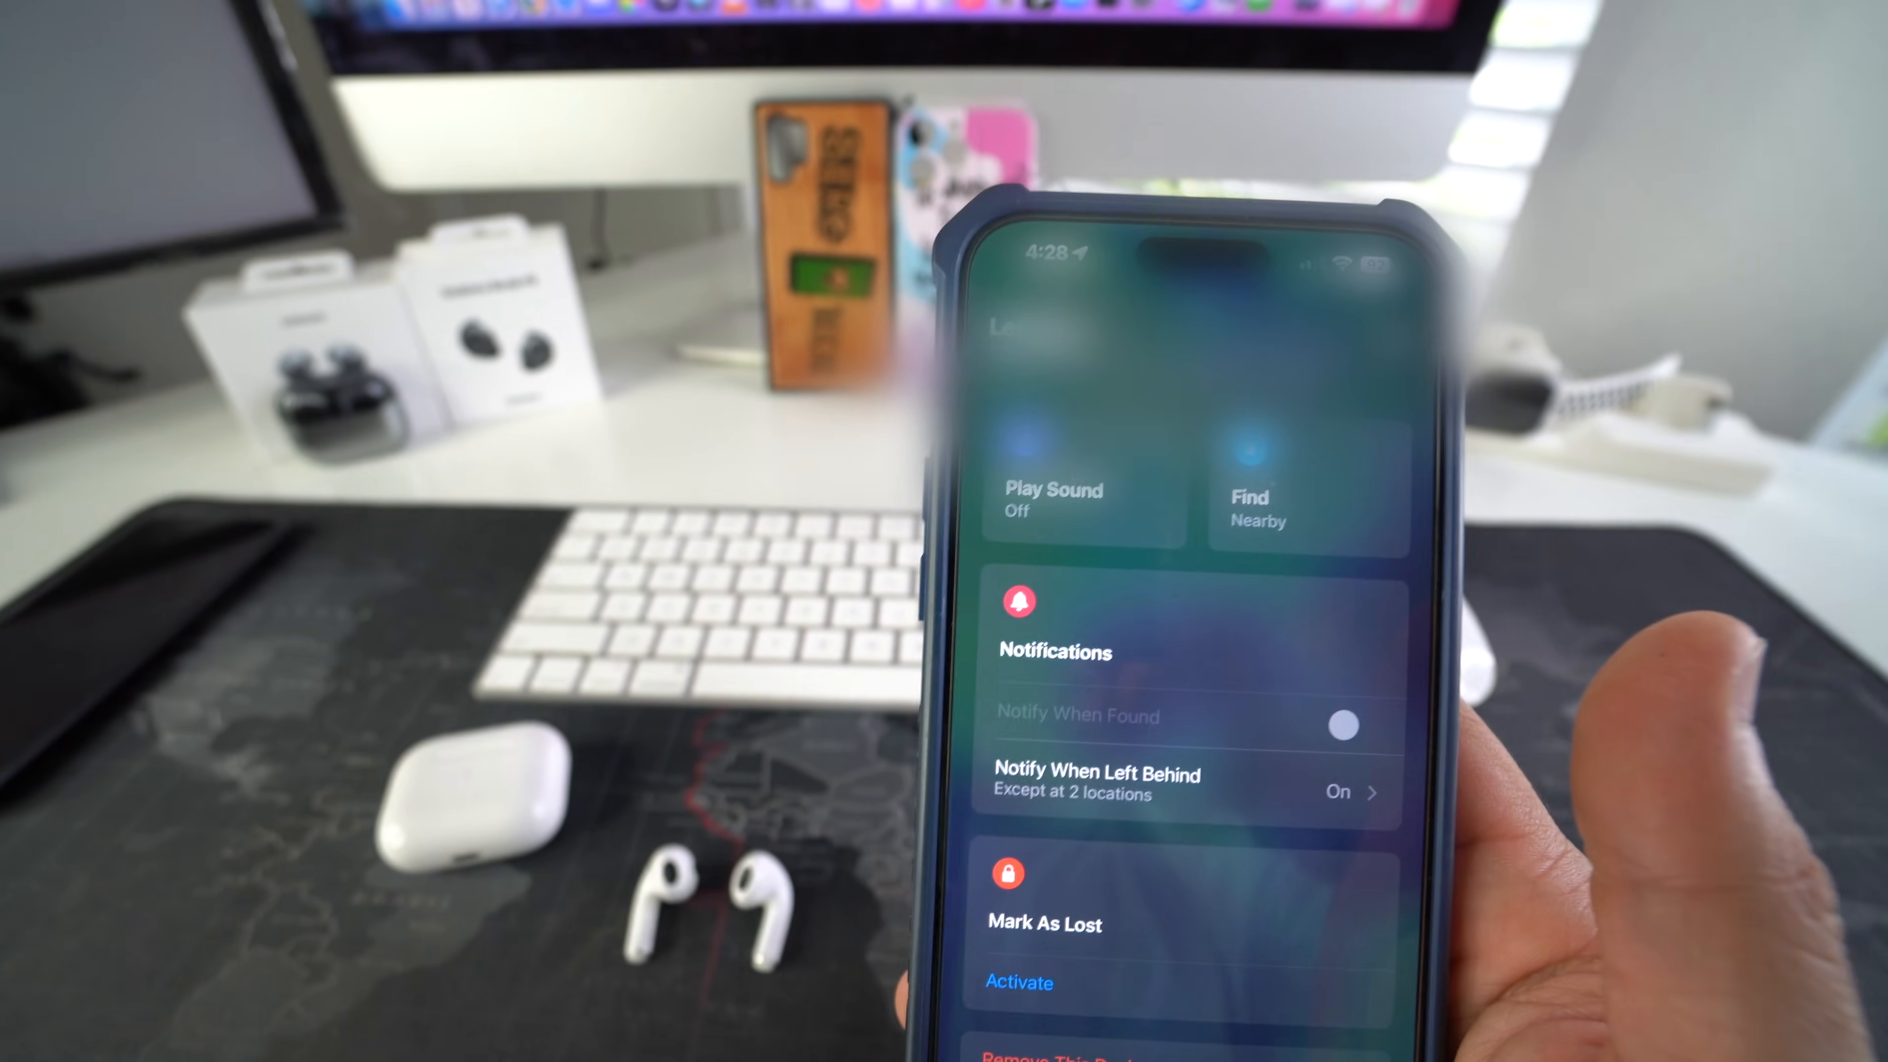
# Step: Request Play Sound again and confirm the Volume Warning so the AirPods Pro start playing
pyautogui.click(1051, 494)
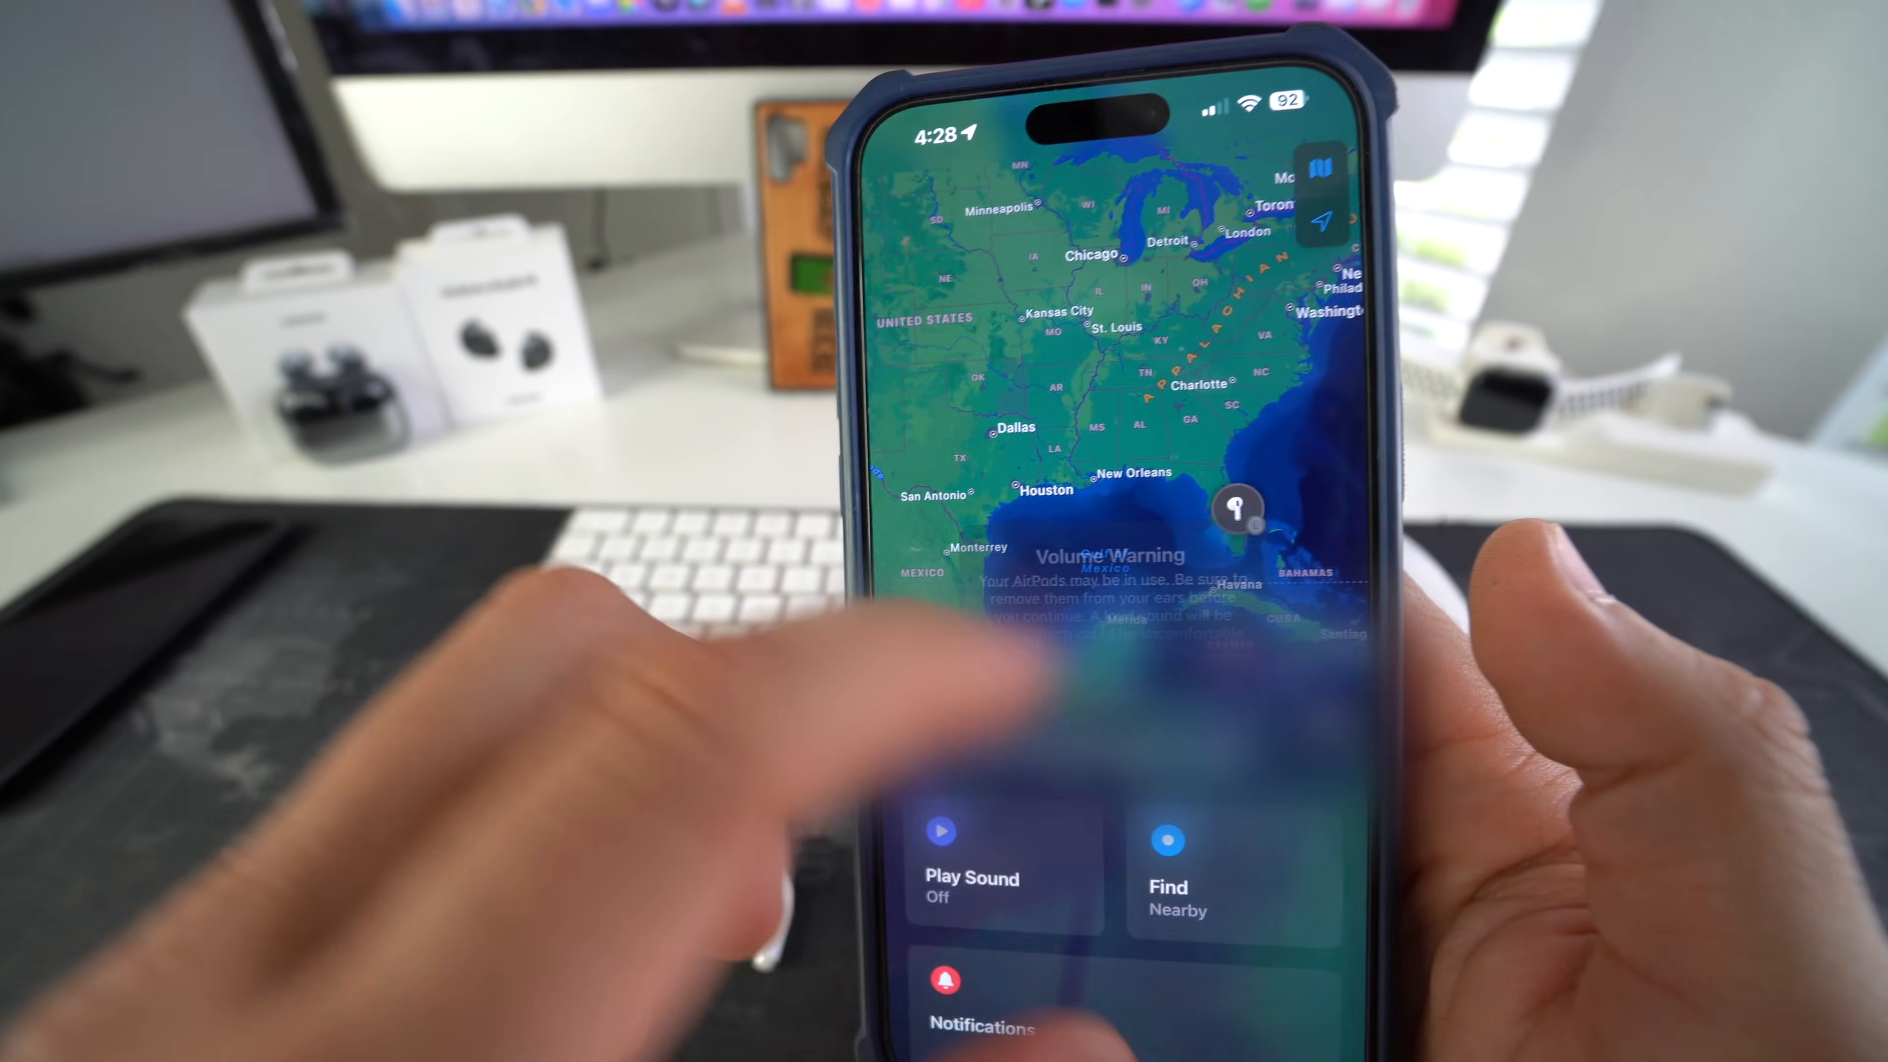
pyautogui.click(970, 854)
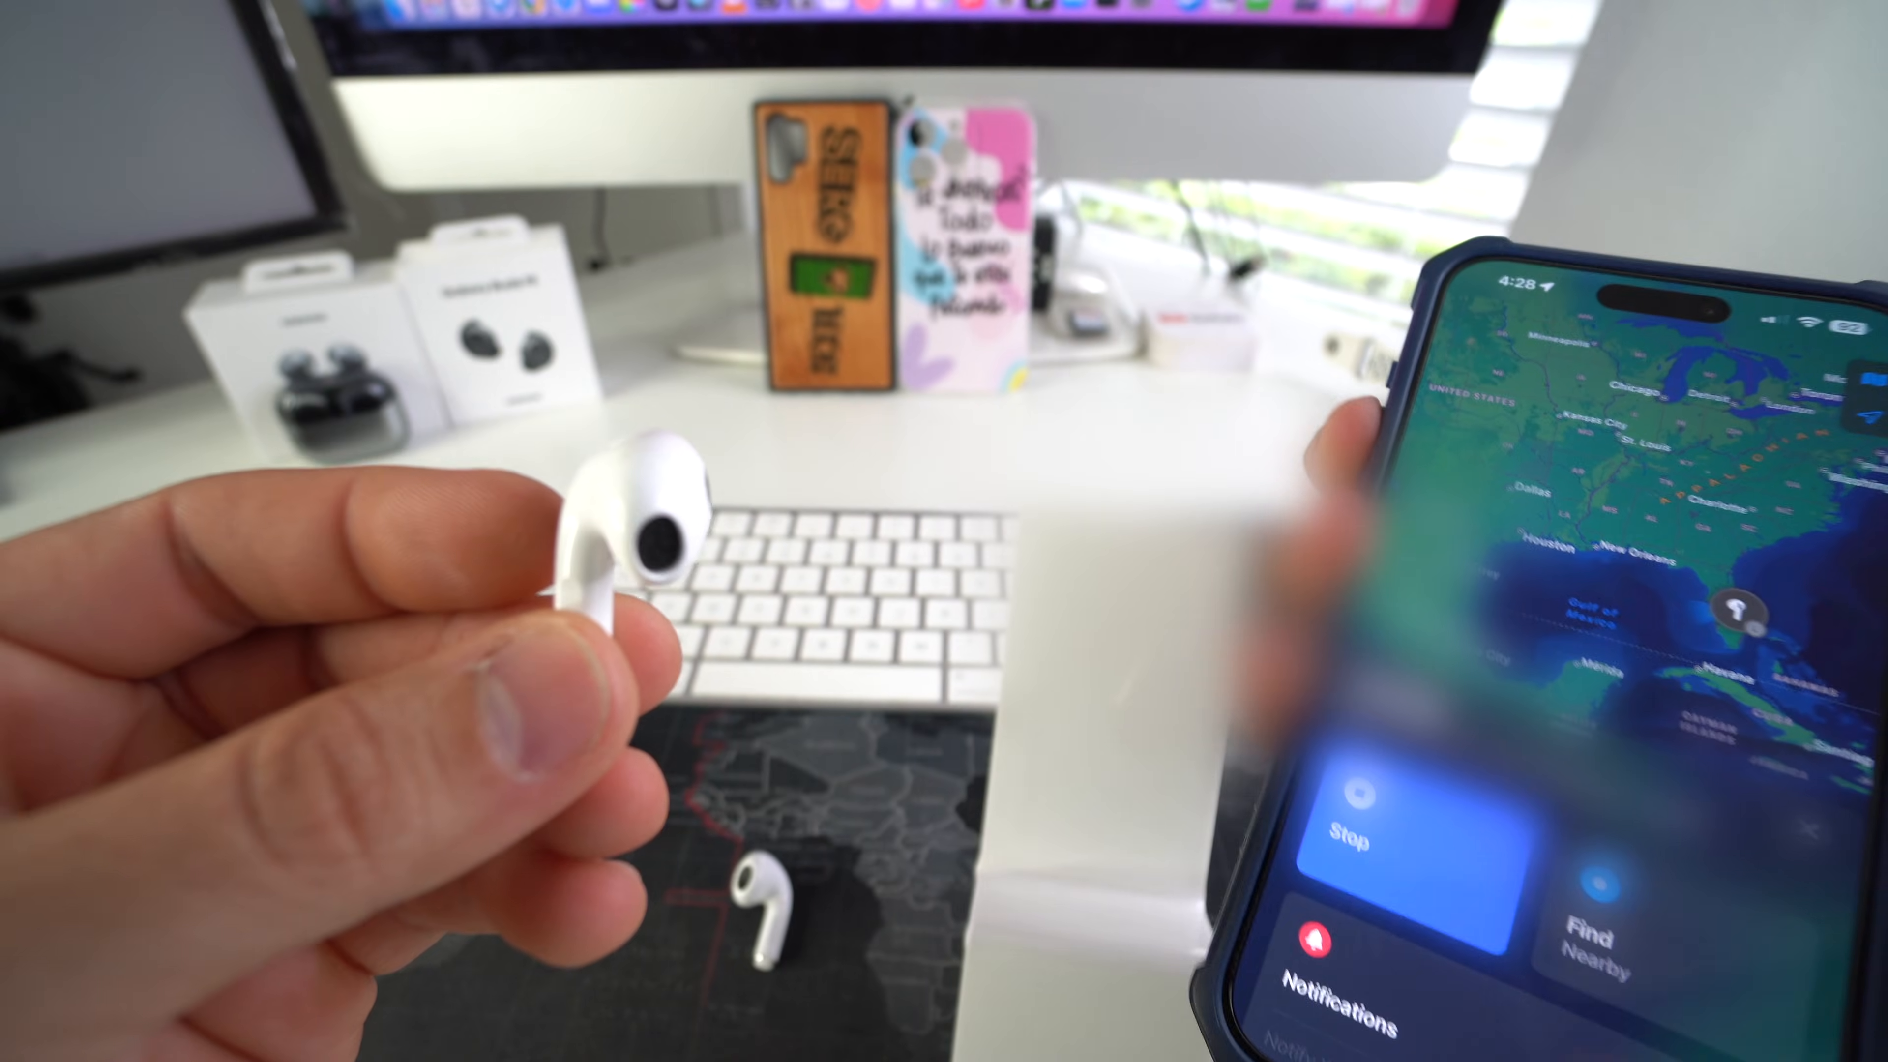